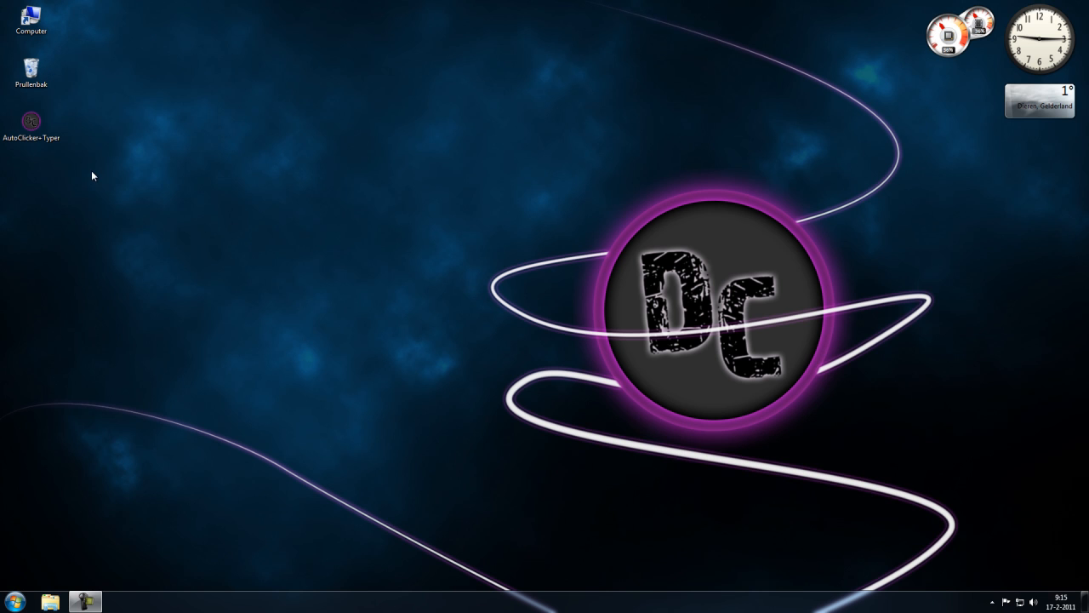
Drag the AutoClicker+Typer shortcut toward the centre and launch it to the Clicker/Typer menu.
drag(31, 121, 299, 235)
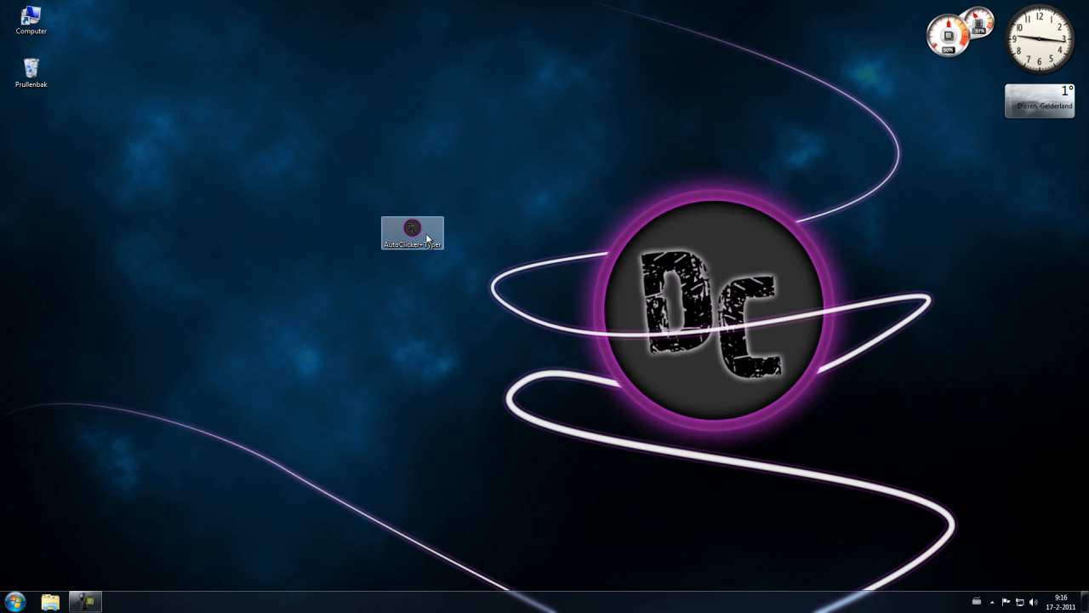
double_click(412, 228)
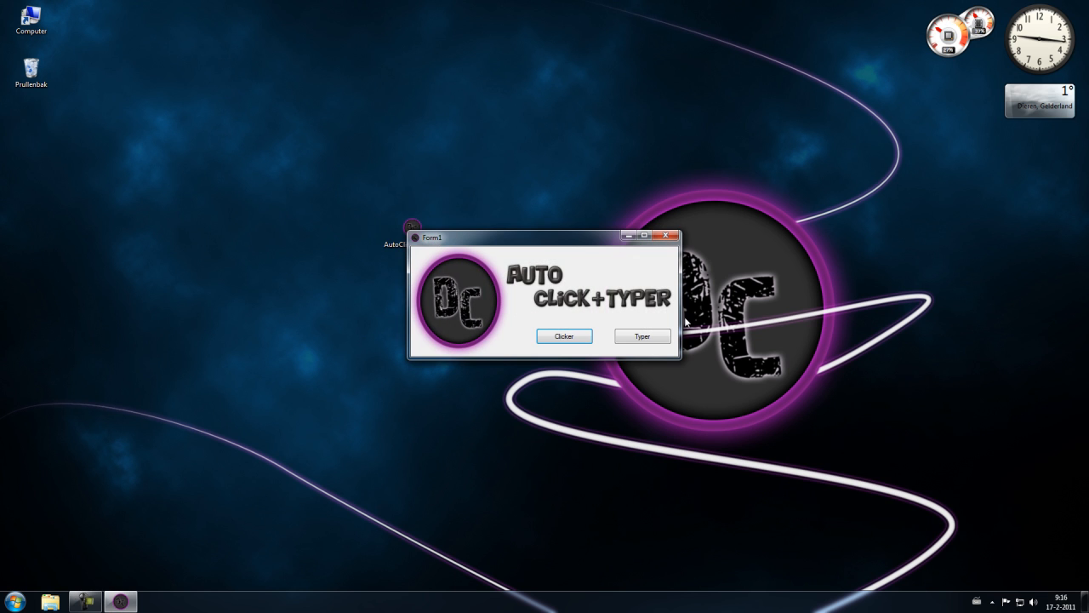
drag(545, 237, 697, 157)
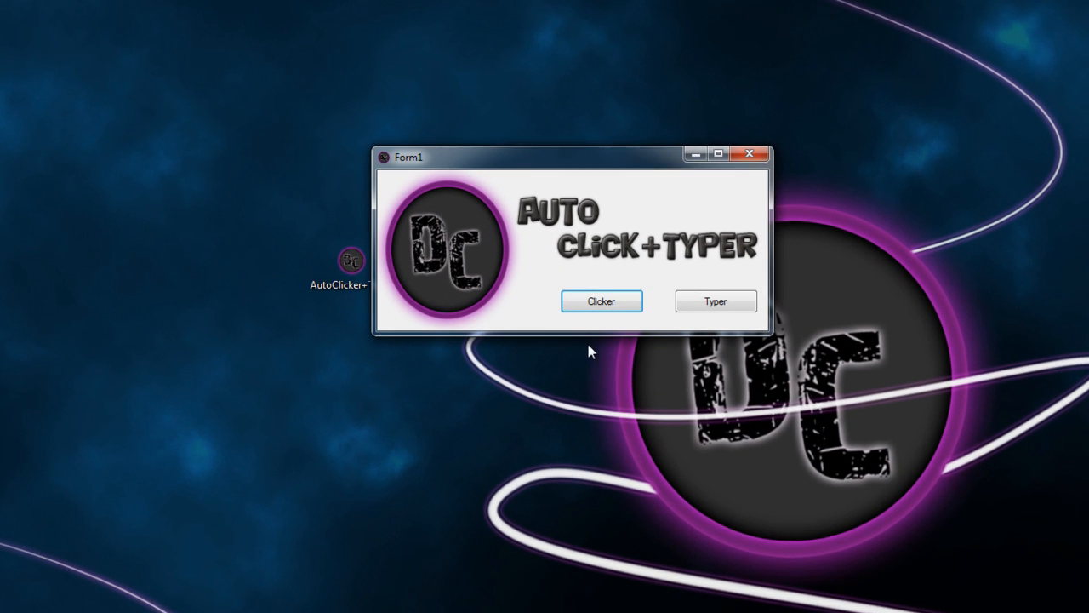
Start the Clicker at speed 1 and let the Test Speed counter reach 10.
click(601, 301)
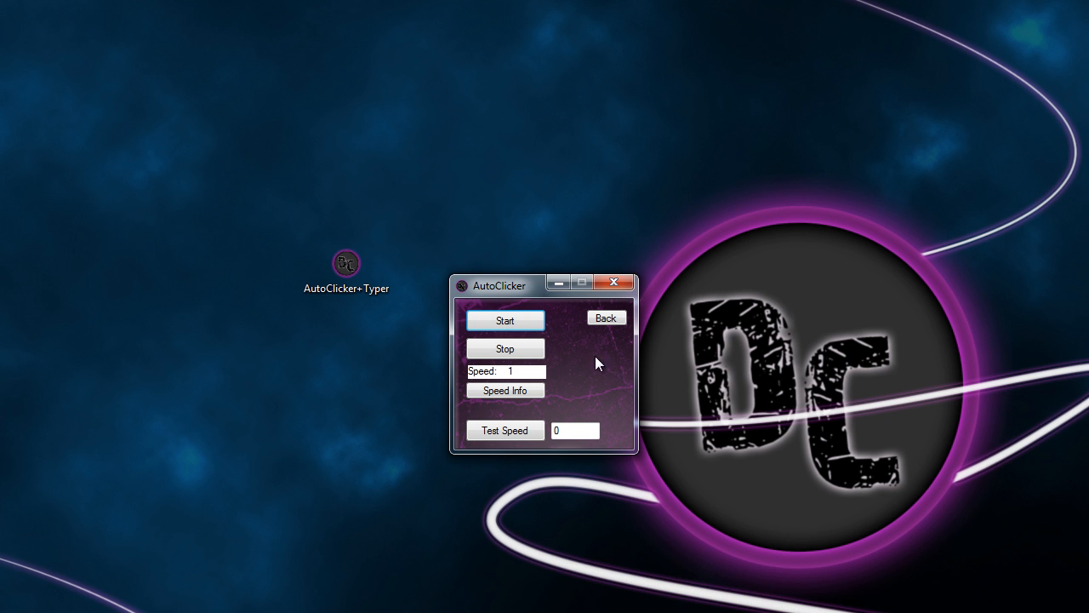
click(521, 371)
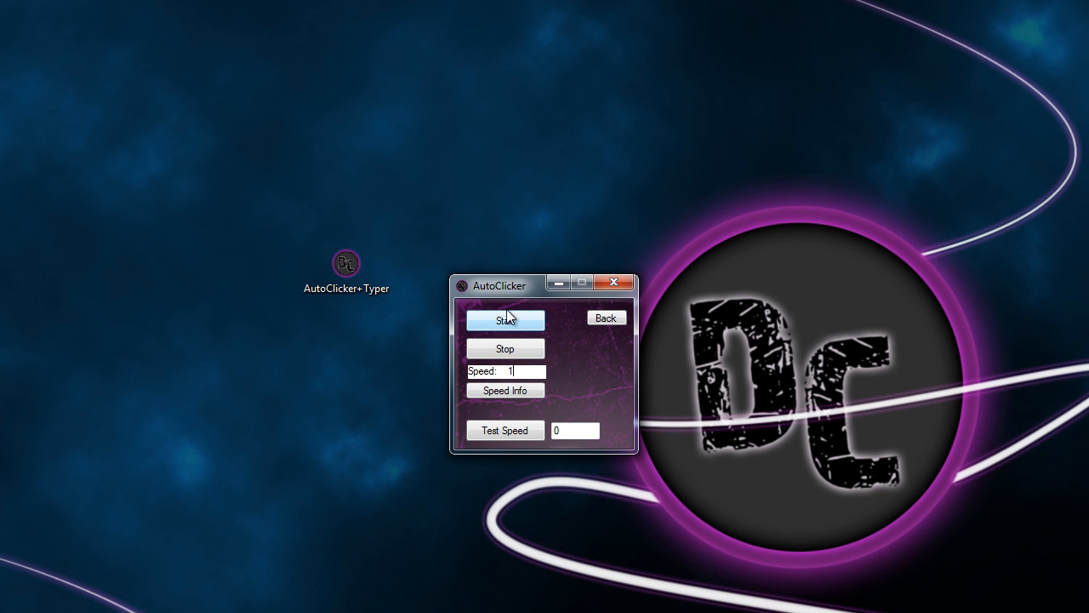
click(503, 429)
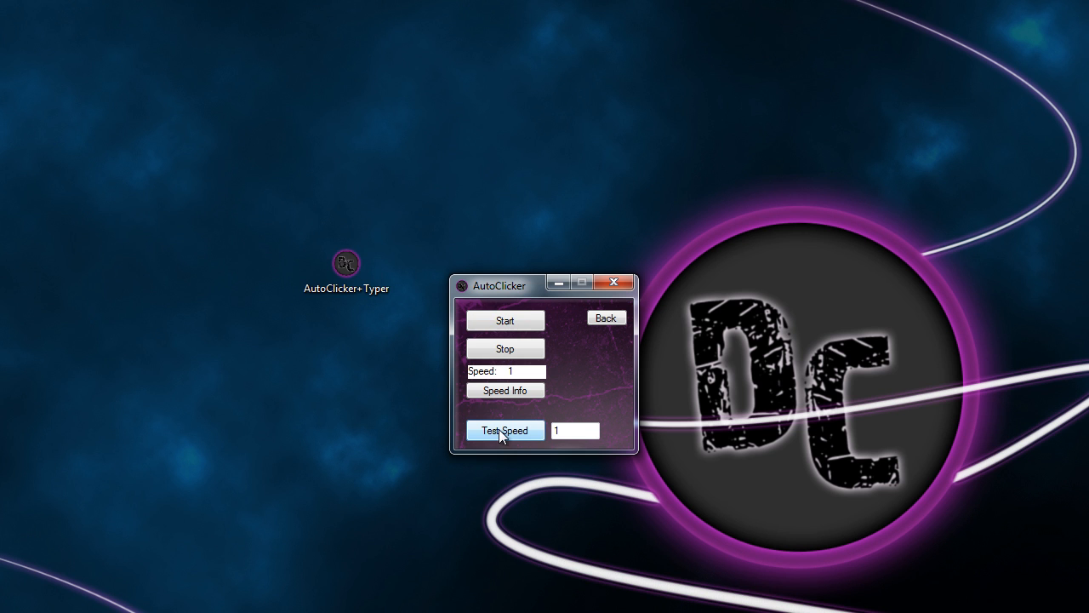
click(503, 429)
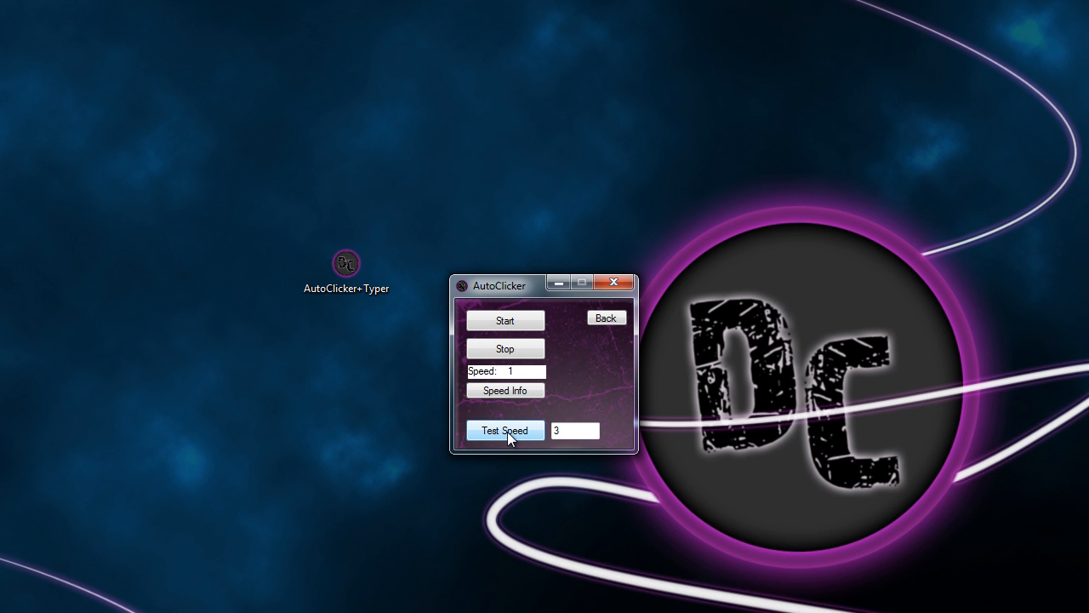
click(504, 429)
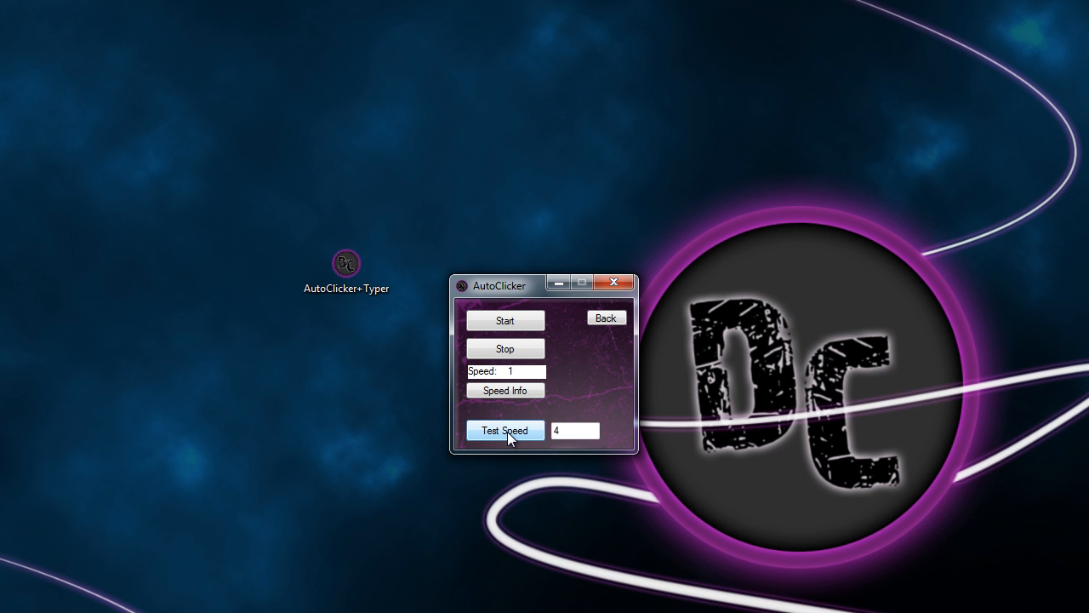
click(504, 428)
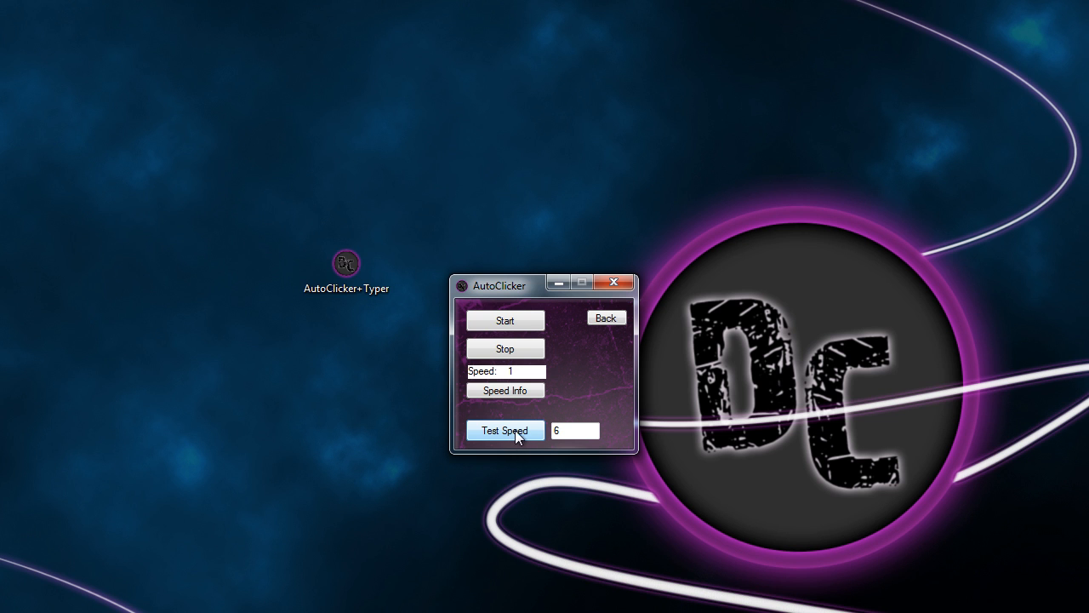
click(504, 431)
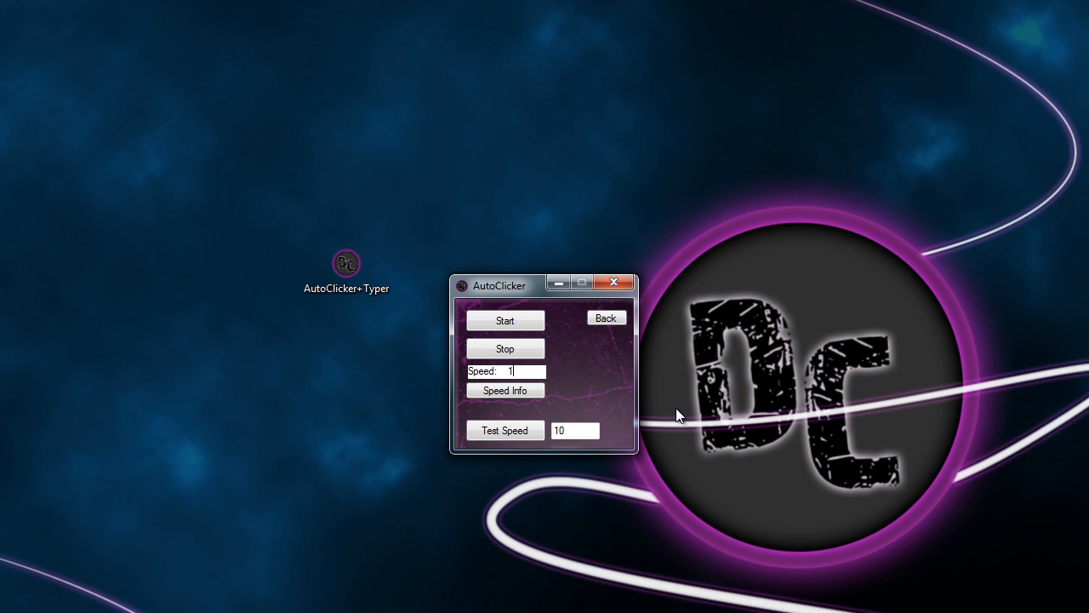
Rerun the click test at speed 0.1 until the counter reaches 71.
text(0.1)
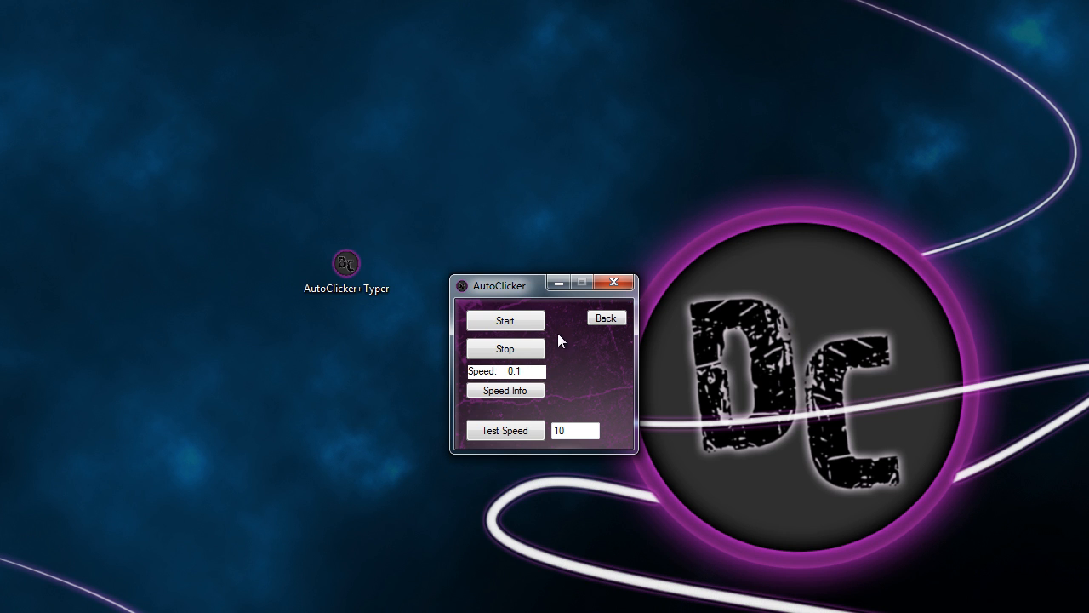
click(503, 429)
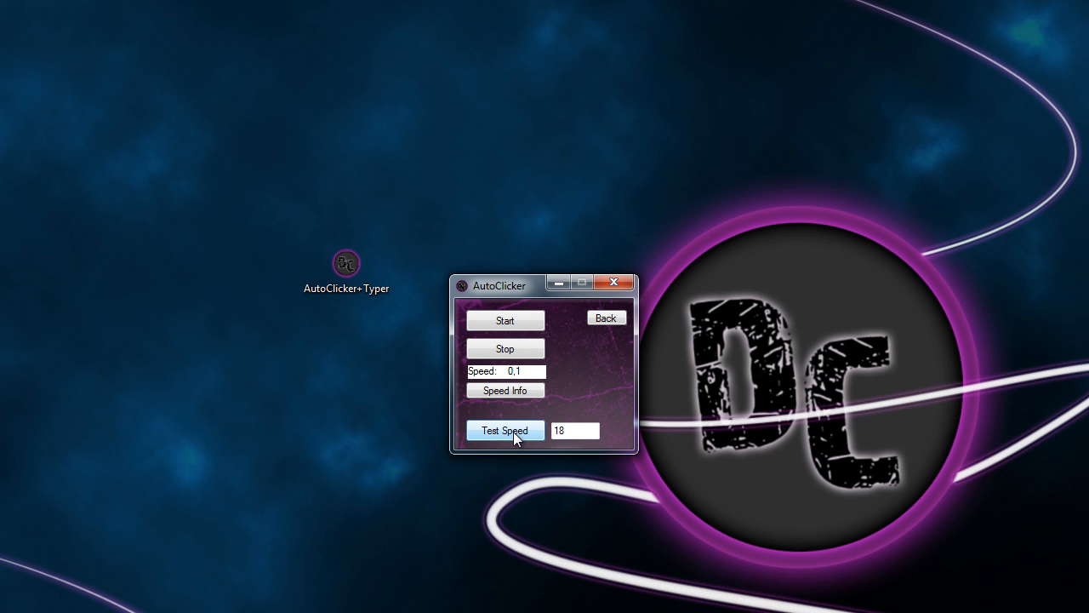
click(504, 428)
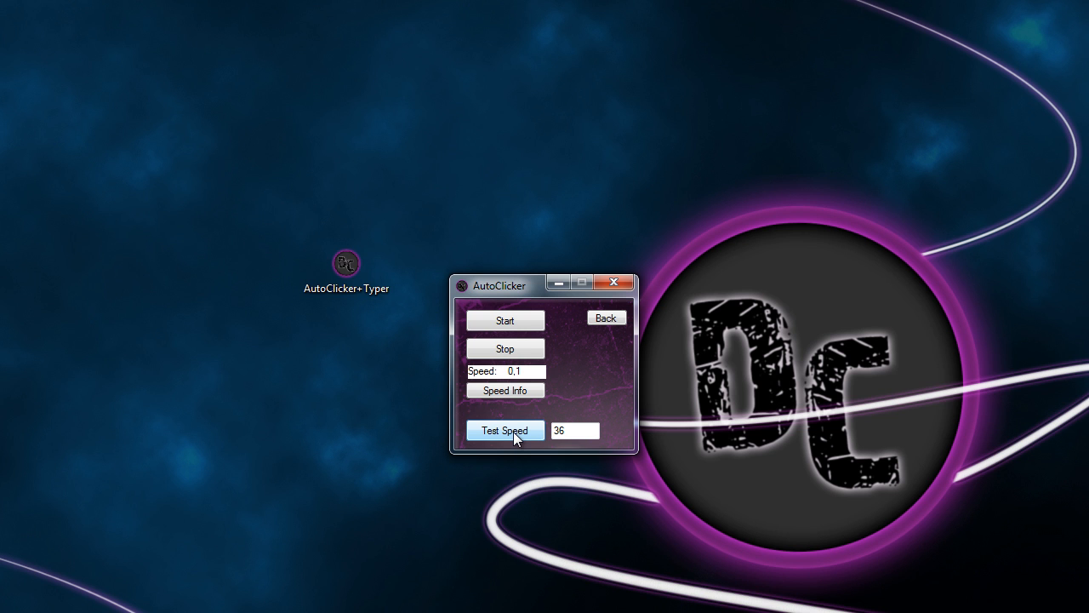
click(504, 429)
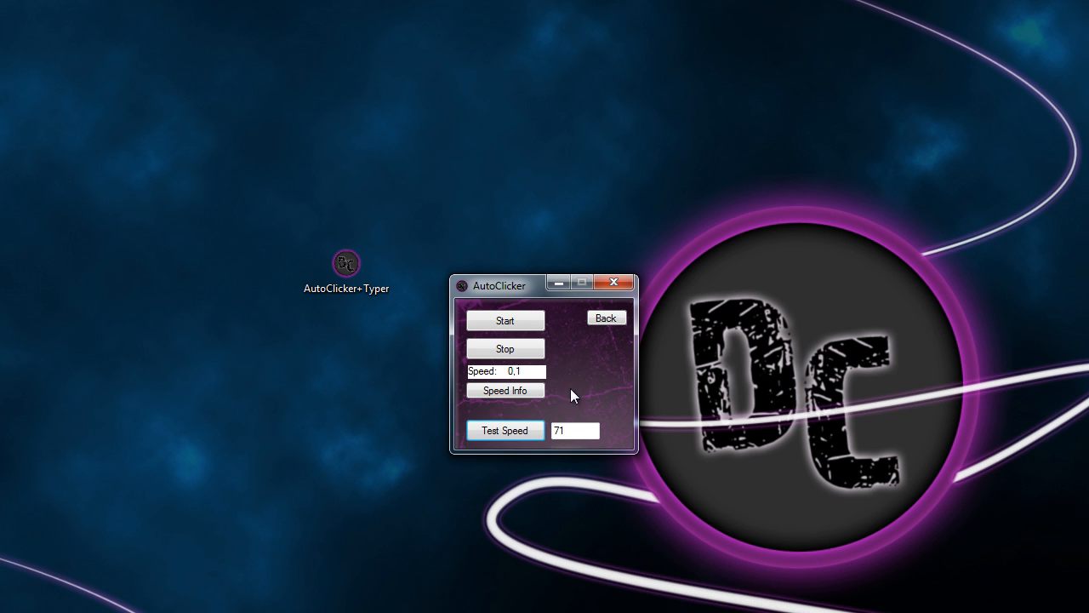
Read the Speed Info help message and return to the opening window.
click(504, 389)
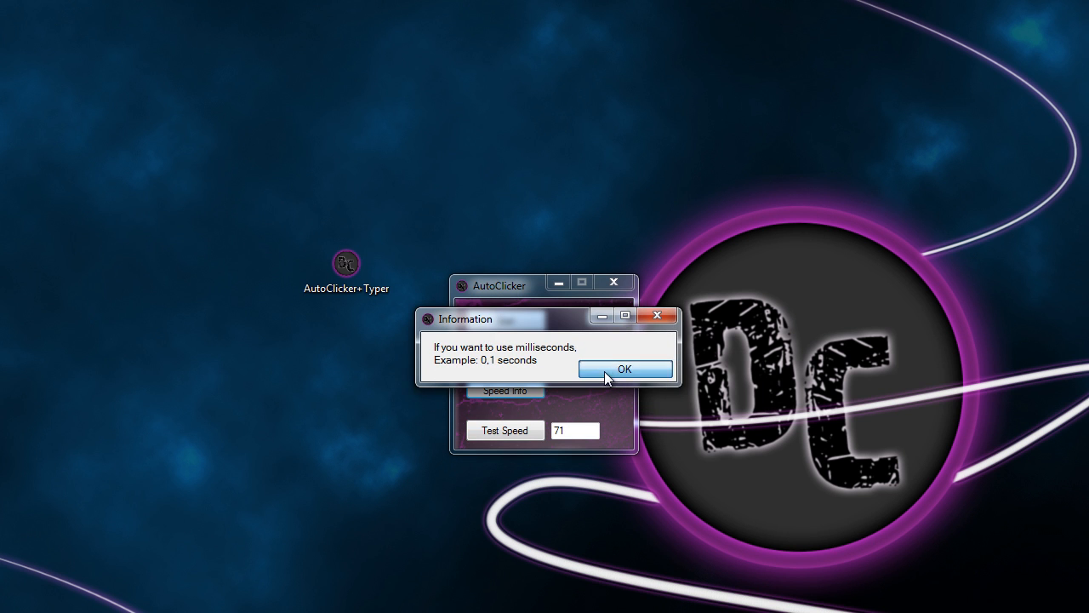
click(625, 368)
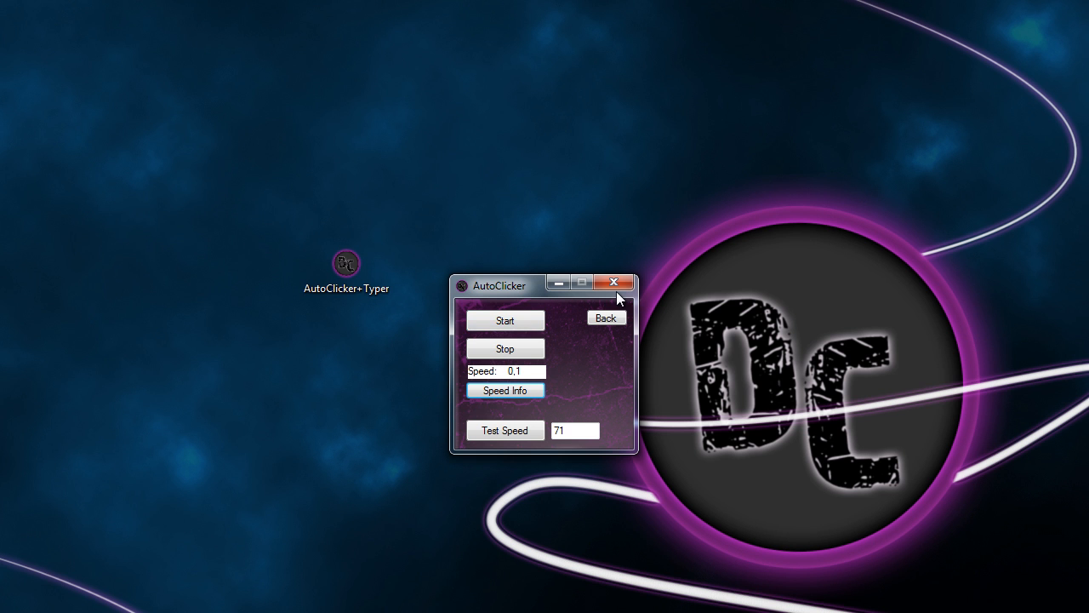
click(605, 316)
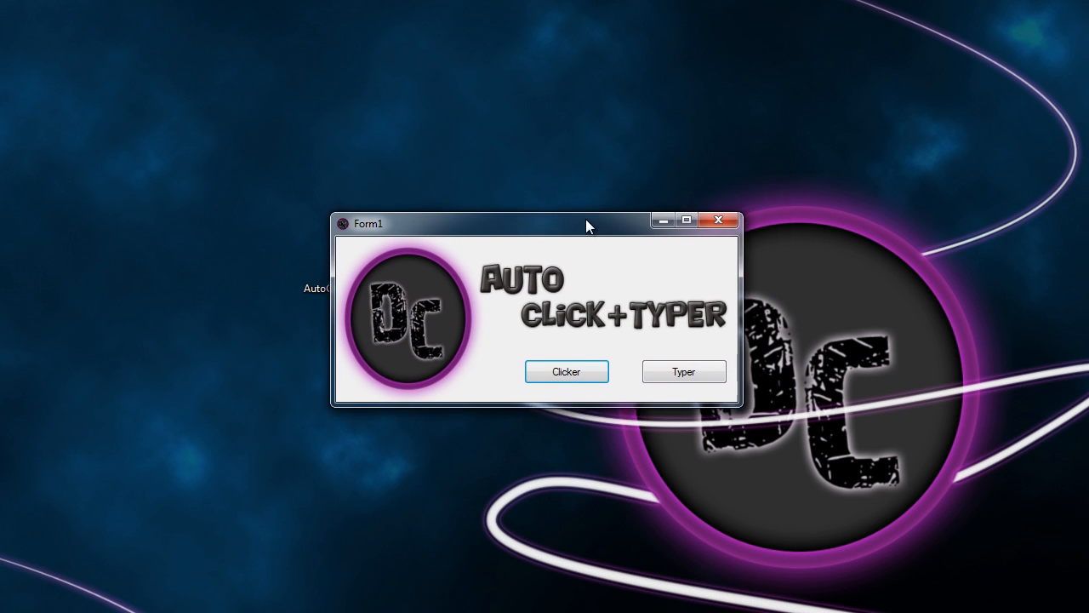
Enter the Typer screen, dismissing the two speed warning dialogs.
click(684, 371)
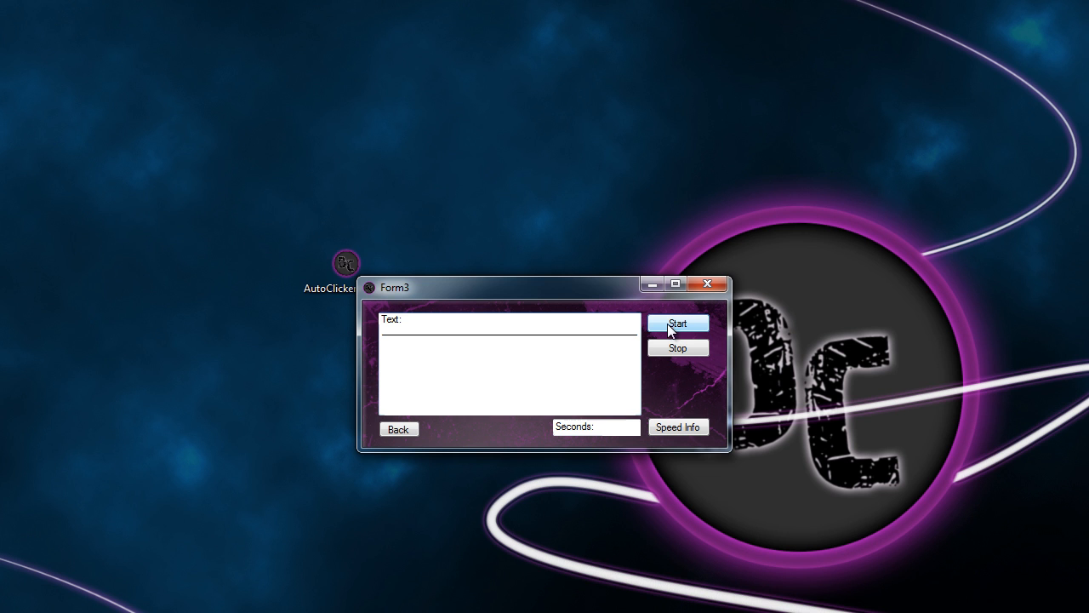
mouse_move(614, 435)
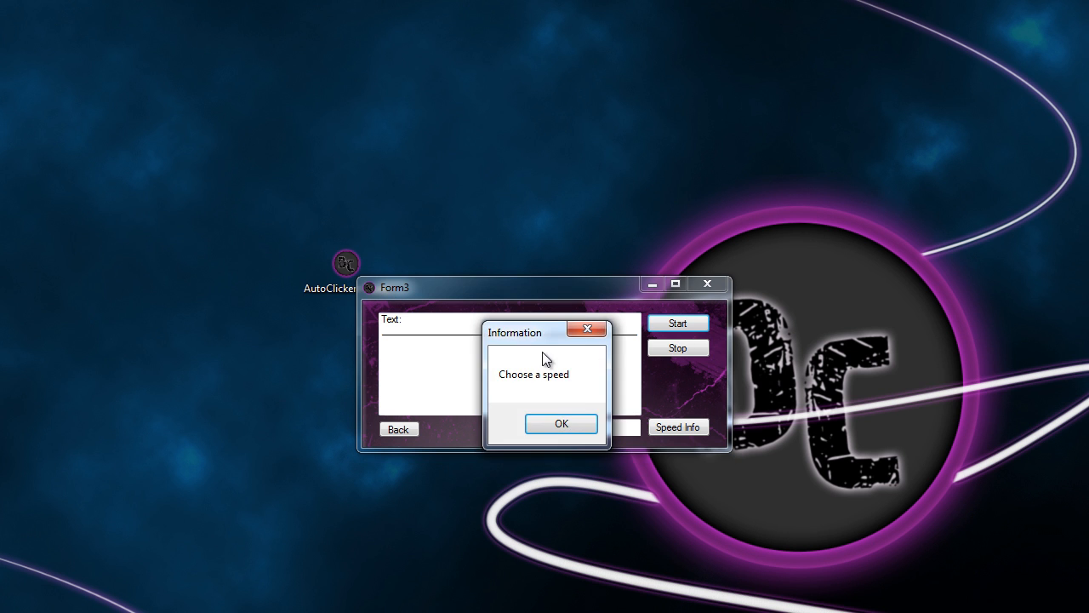
click(562, 424)
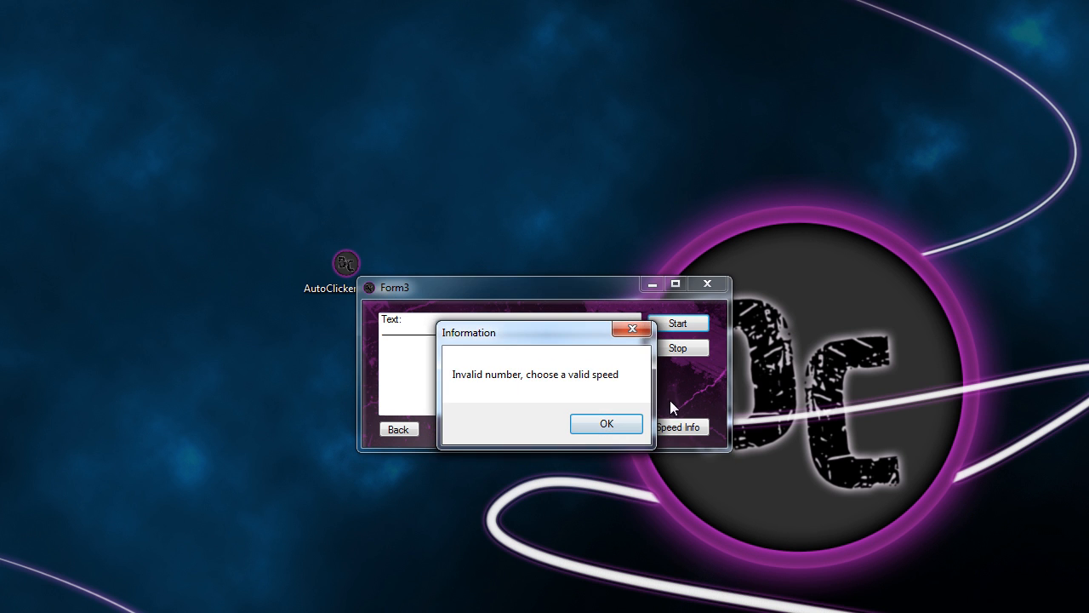
click(605, 422)
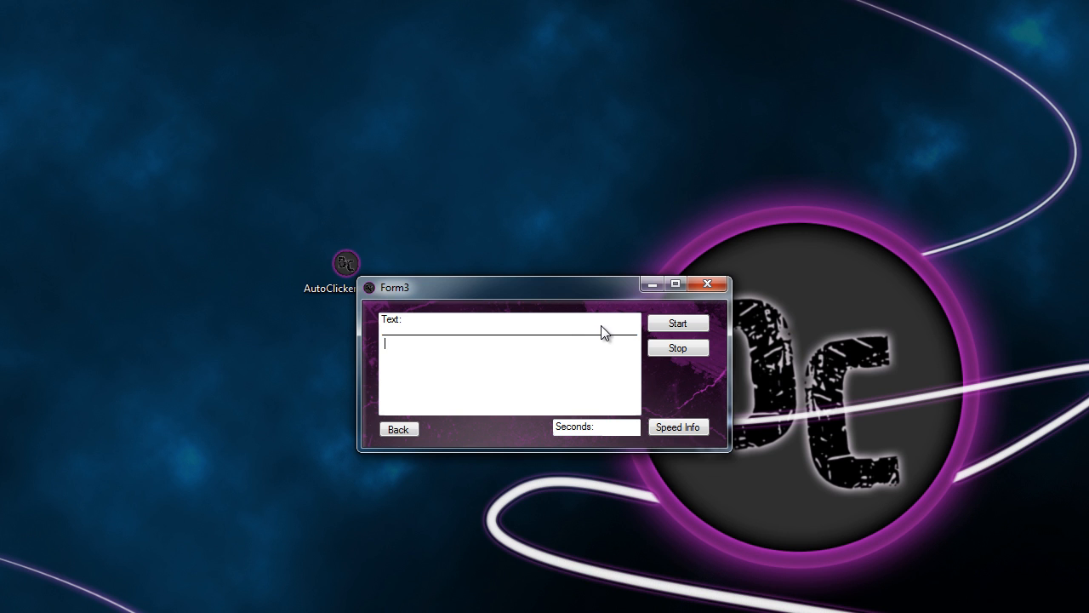
Set the typer text to 'hi' with a 1-second interval.
text(hi)
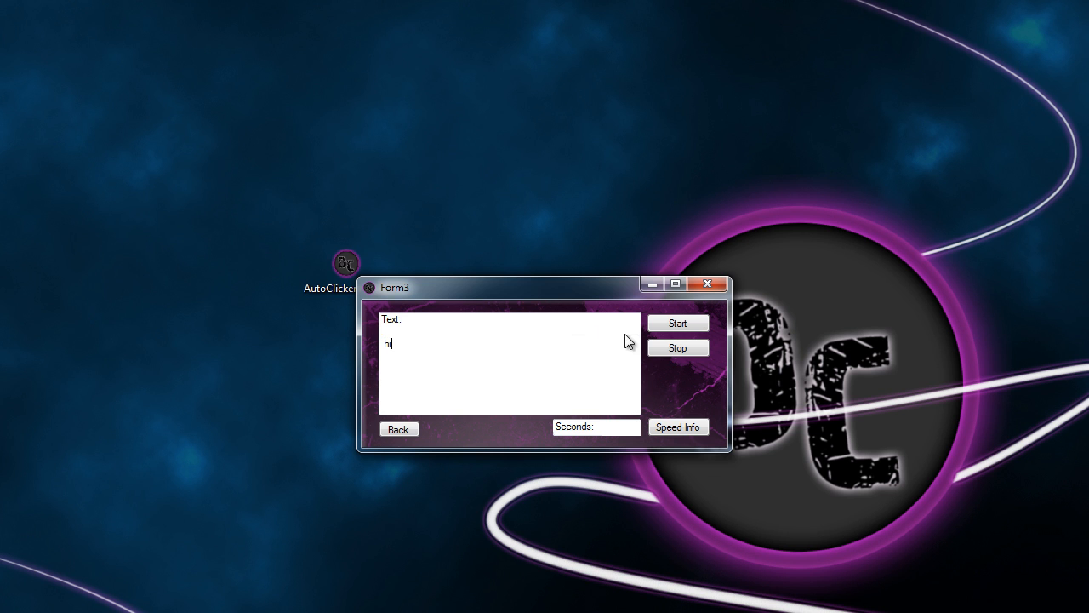
click(613, 425)
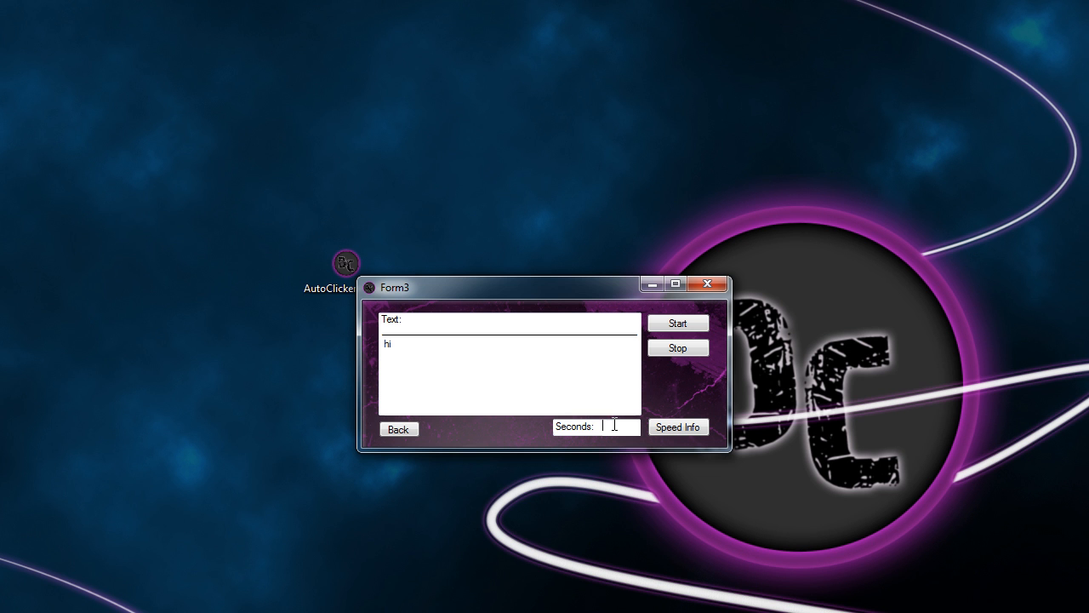
text(1)
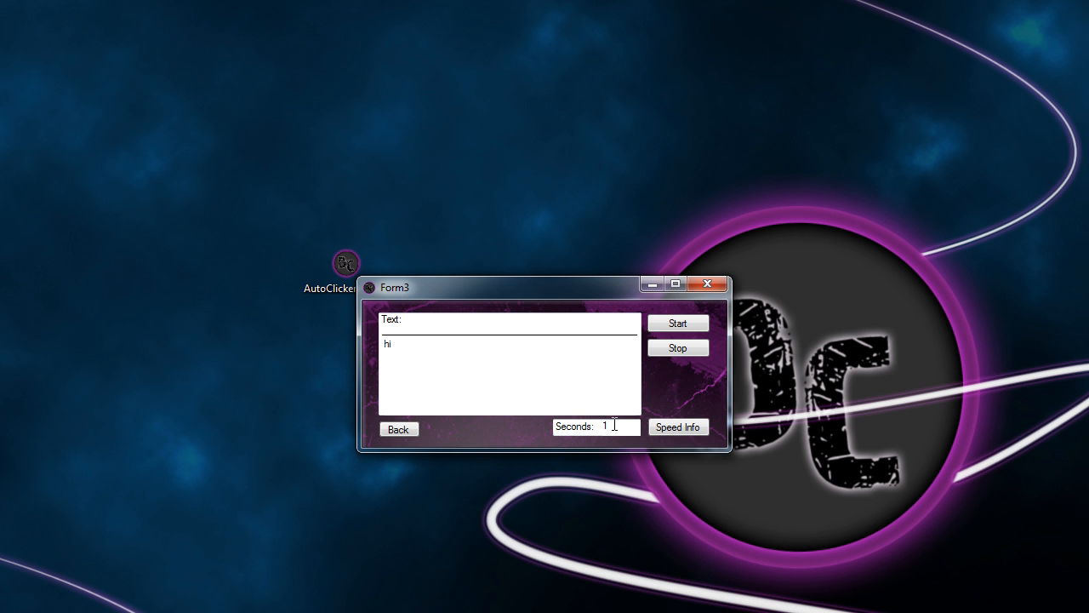
Start a blank Notepad note and fill it with repeated 'hi' lines from the typer.
click(15, 601)
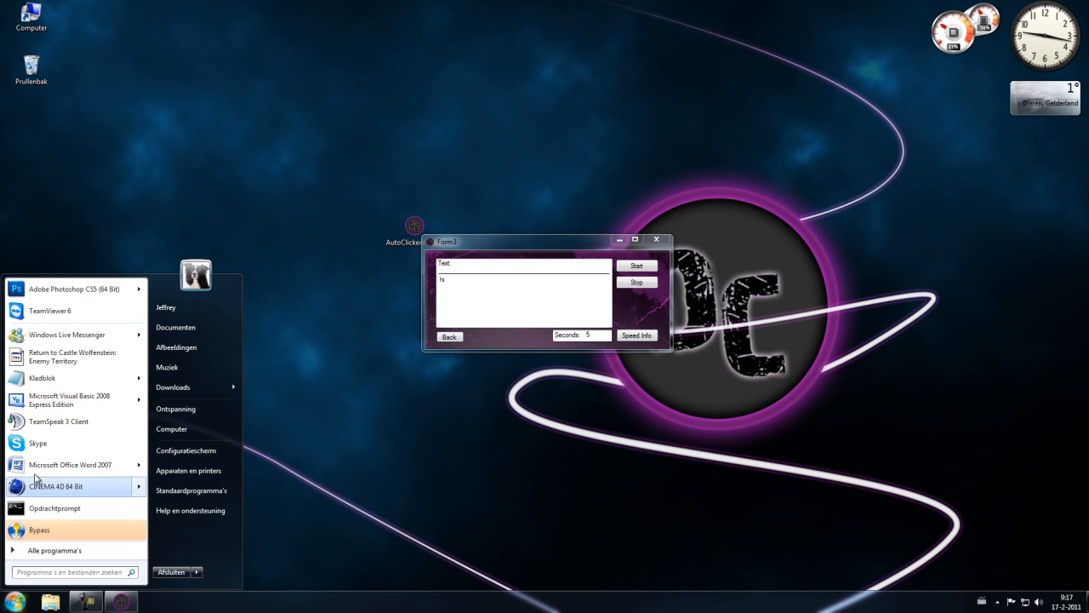
click(40, 377)
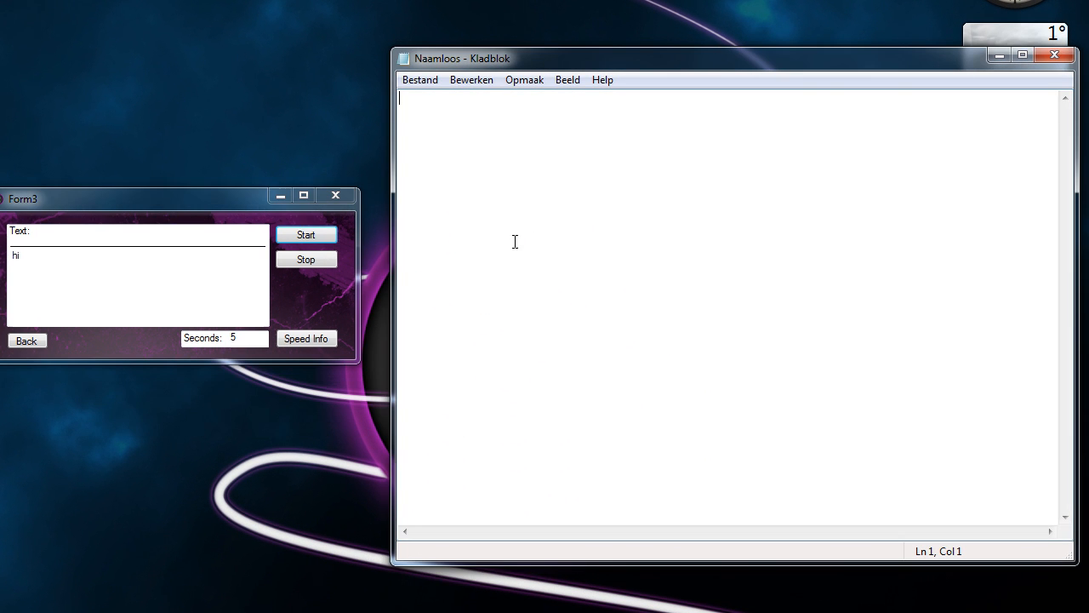
mouse_move(507, 242)
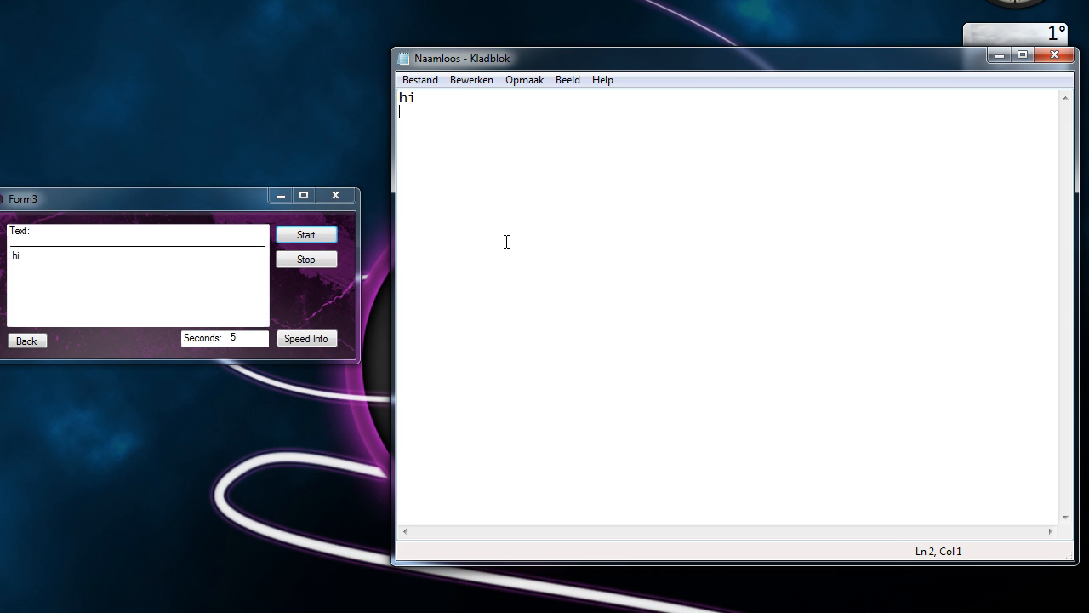
mouse_move(585, 245)
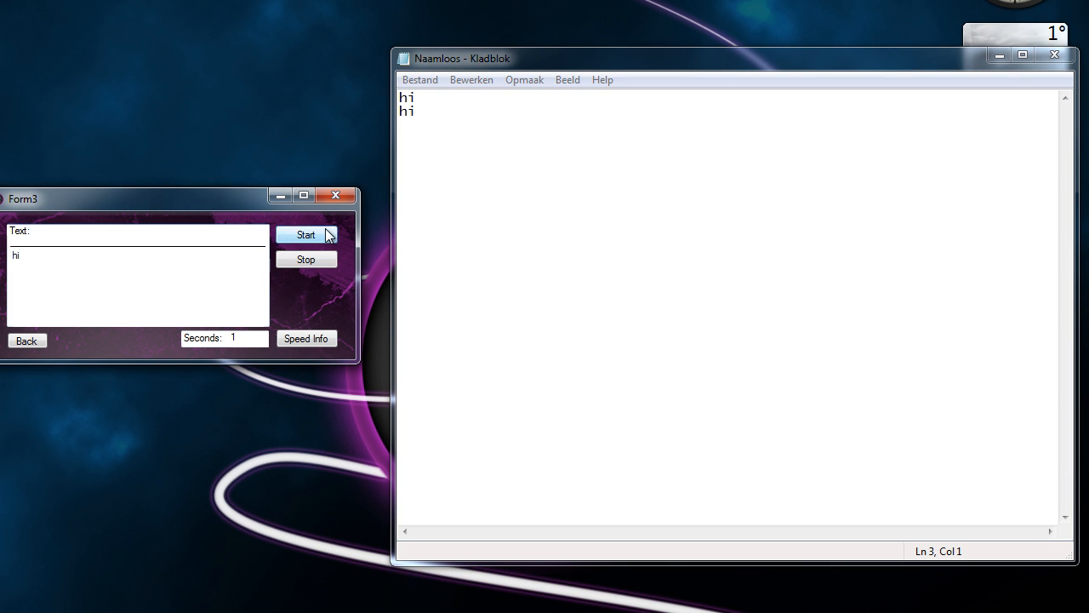
click(307, 235)
text(0,5)
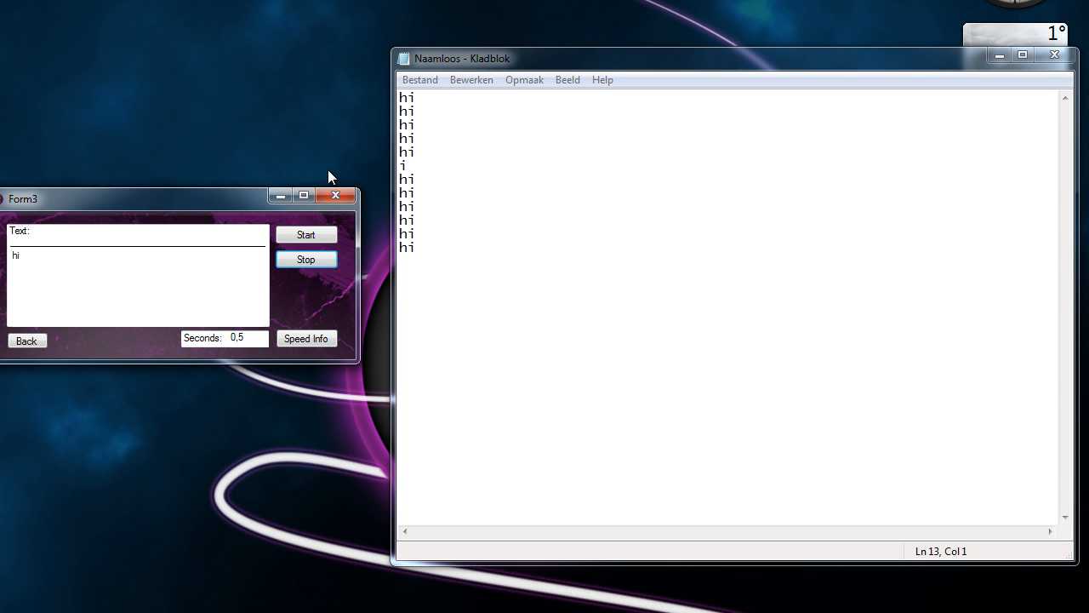
Close Notepad, leave the typer, revisit the Clicker and Typer screens, and end at the main menu.
click(1055, 55)
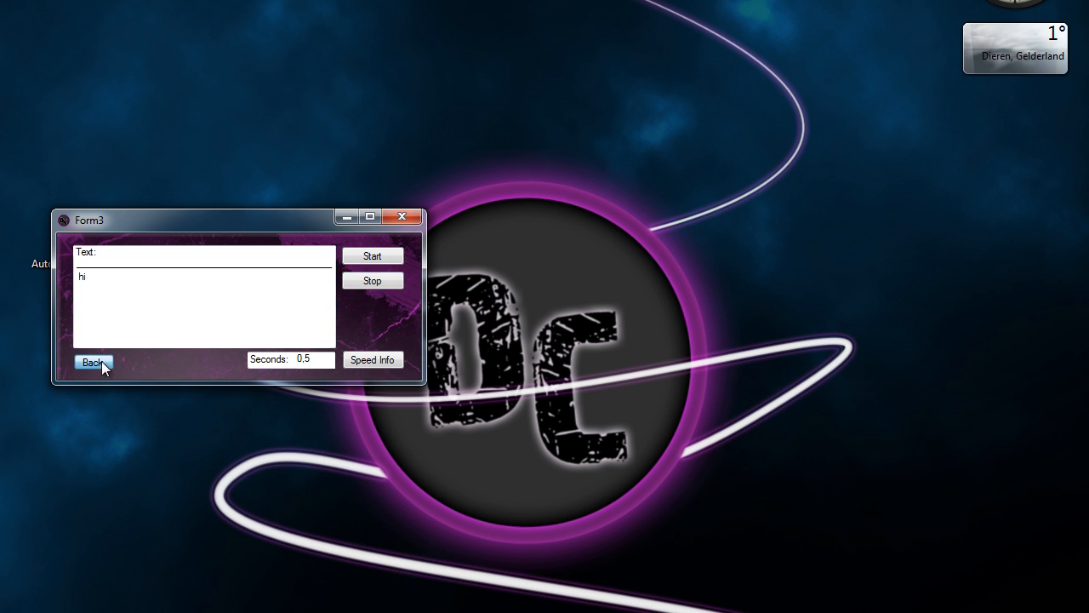
click(94, 360)
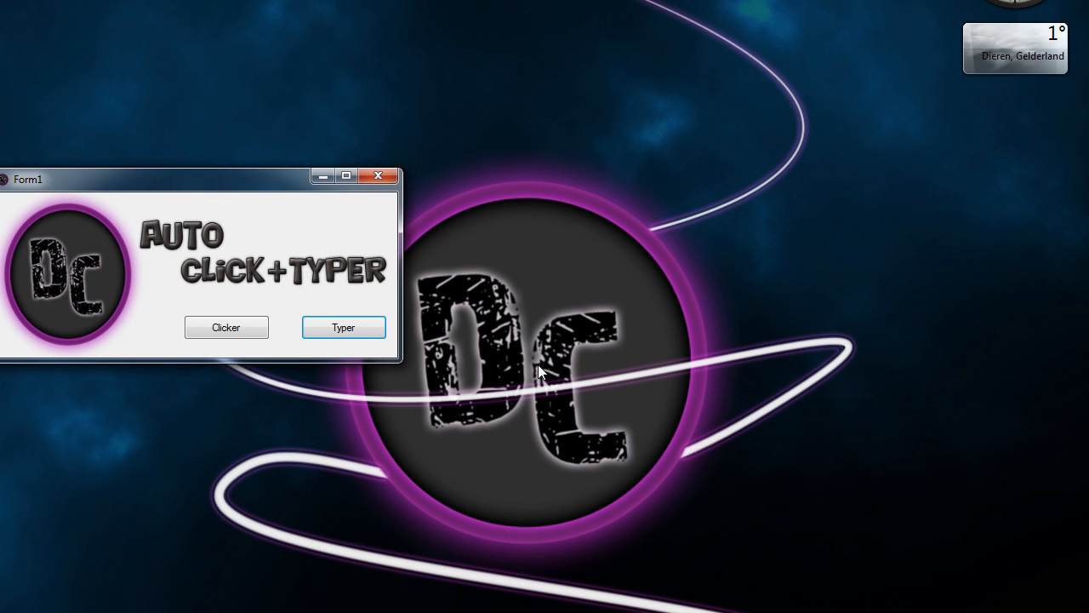
click(226, 327)
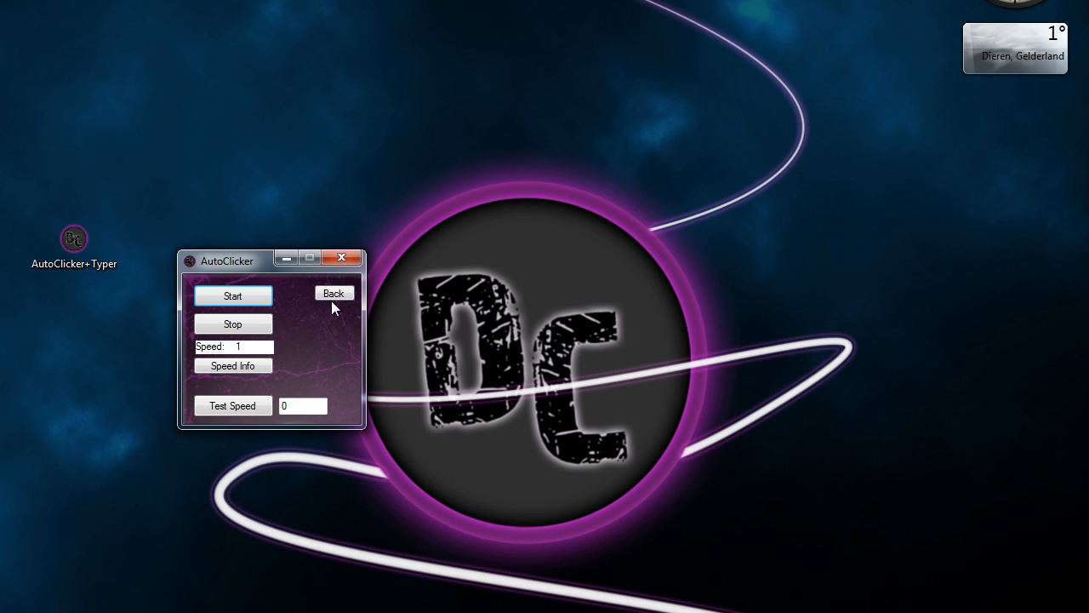
mouse_move(247, 374)
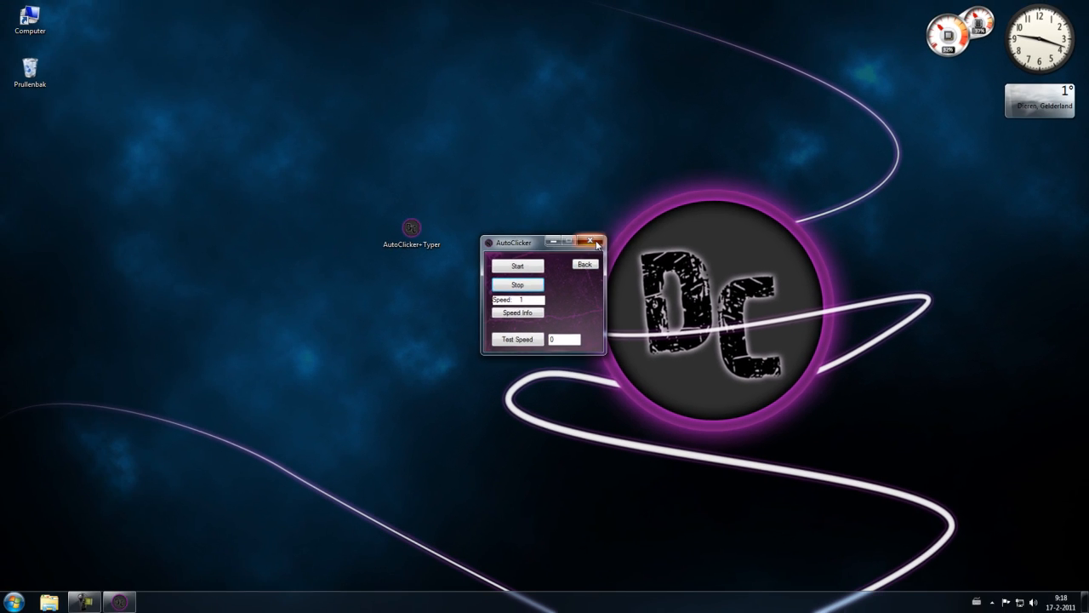
click(585, 264)
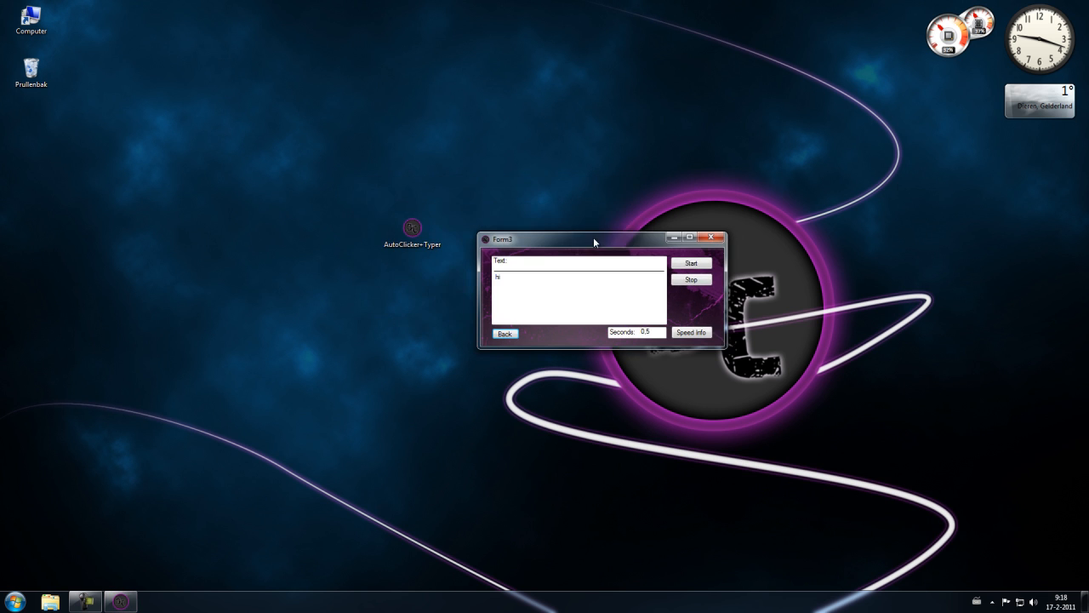
click(504, 332)
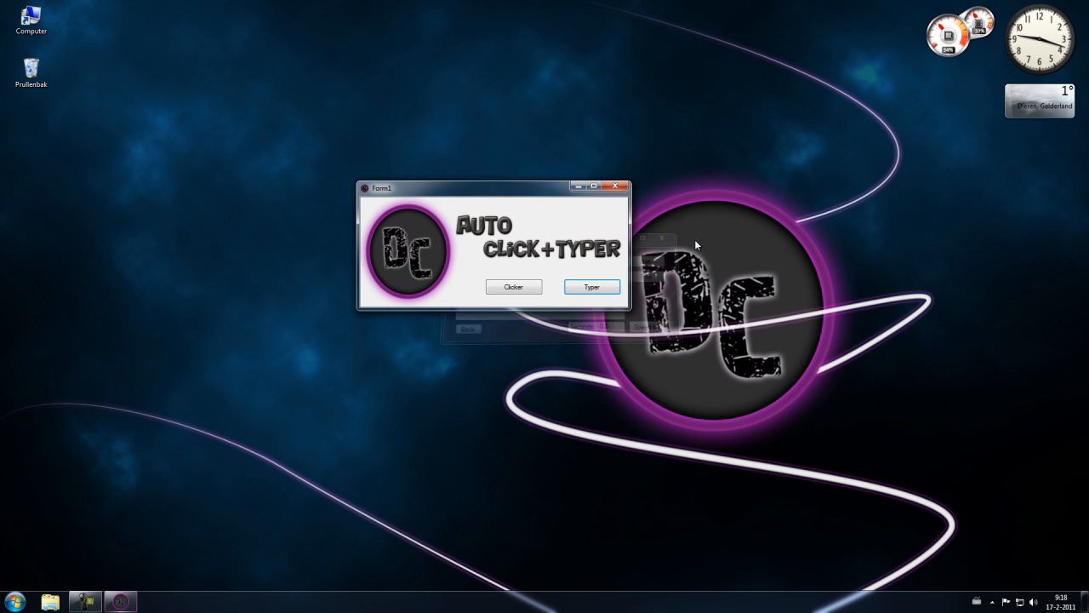
Close the tool and show Form1's source code in Visual Studio.
click(614, 186)
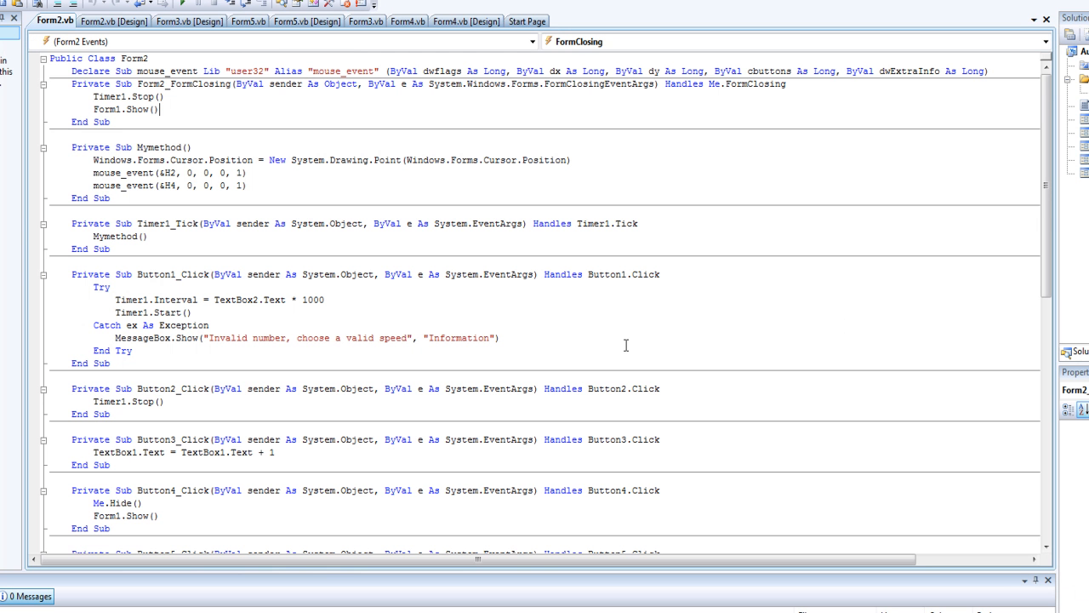
mouse_move(111, 21)
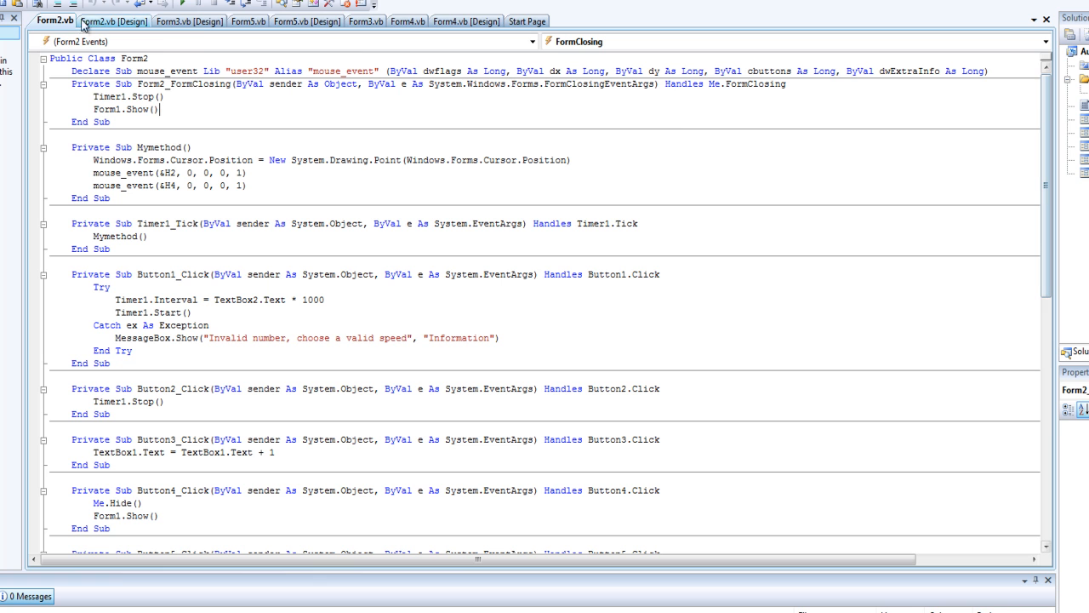
mouse_move(230, 32)
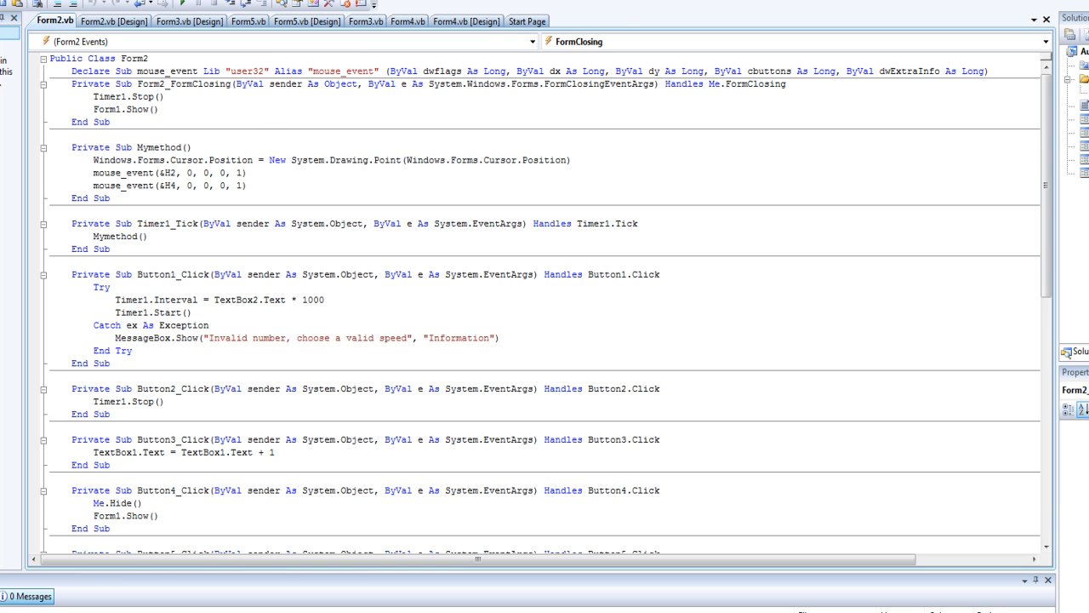
click(72, 21)
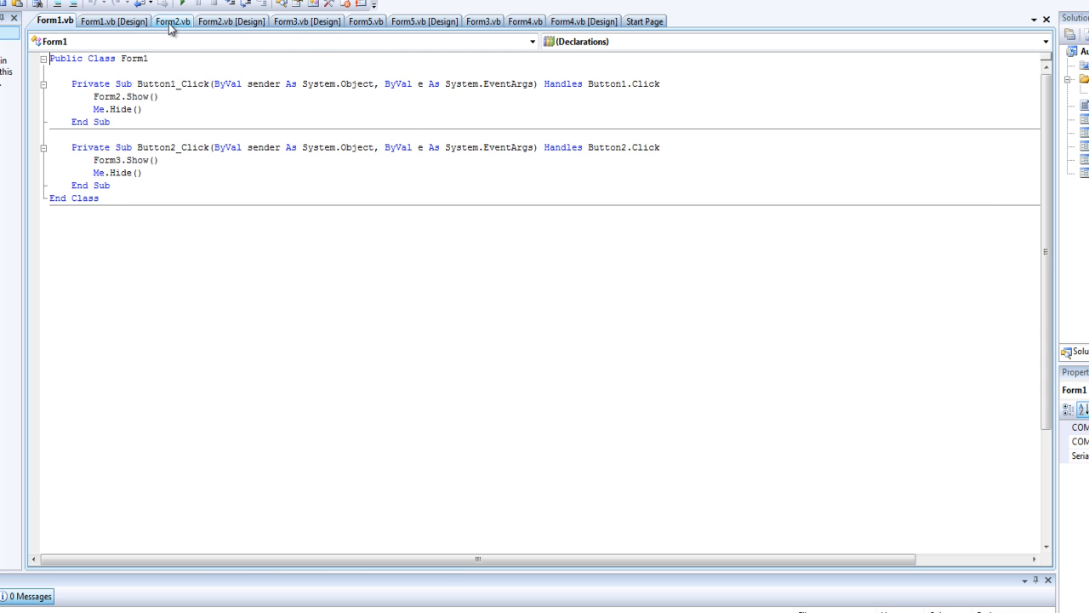
Show Form2's full source via View Code from its designer.
click(172, 21)
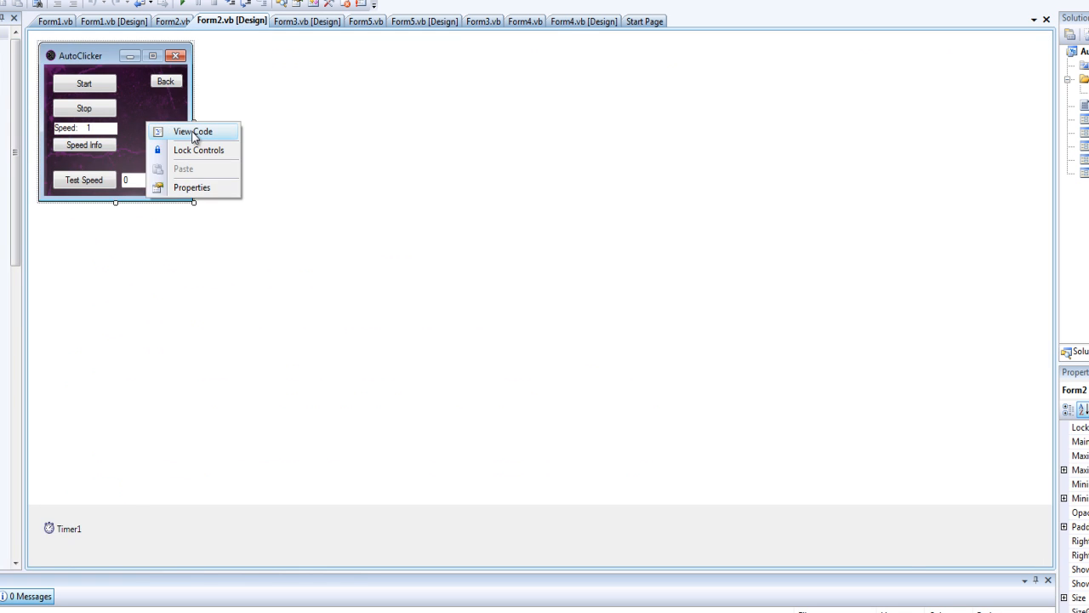
click(194, 131)
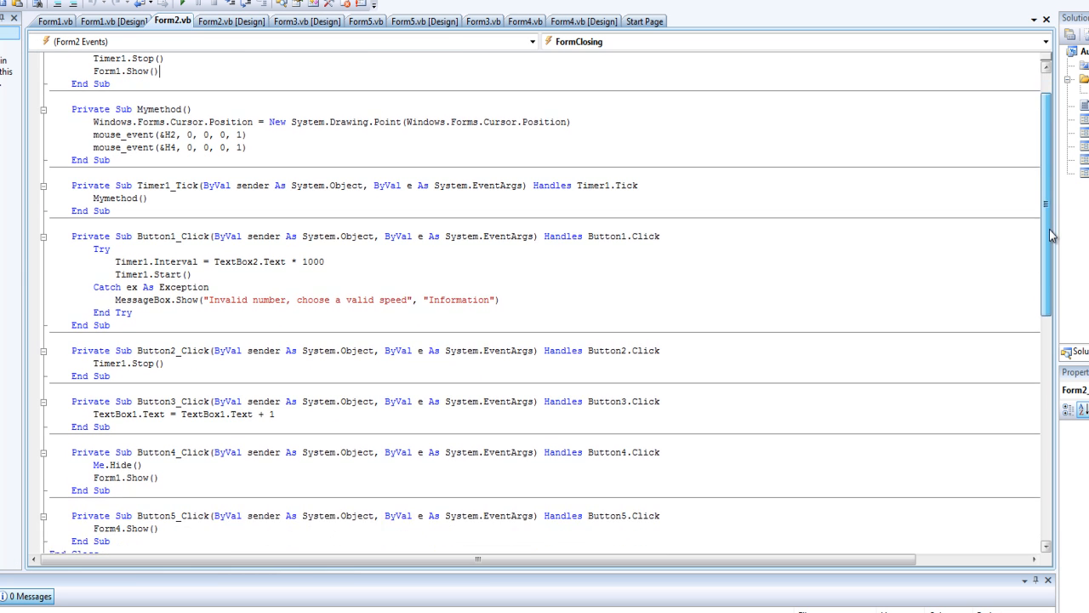
scroll(up, 3)
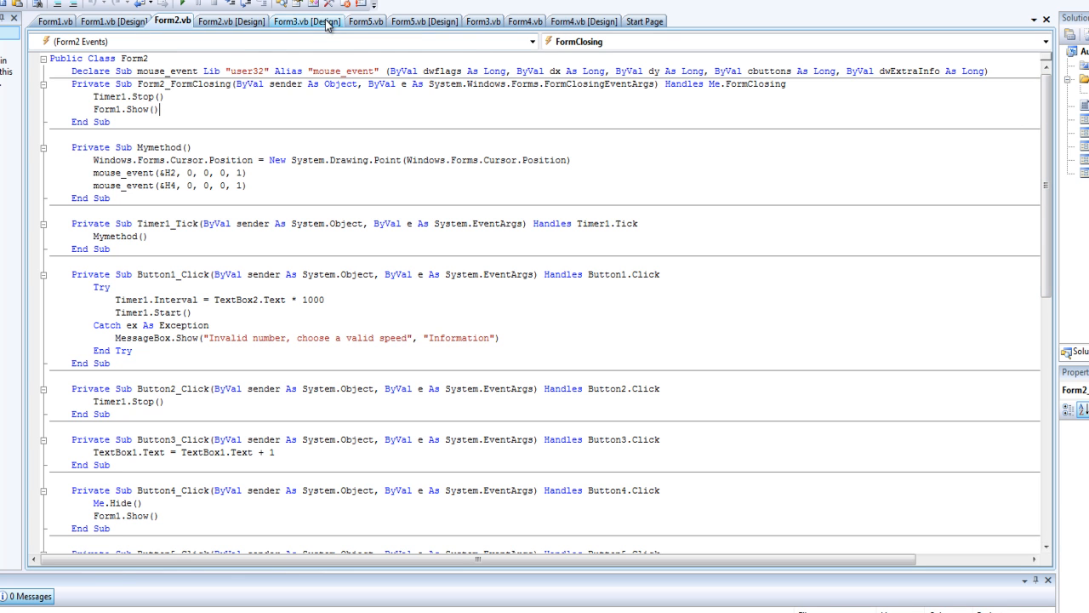
Show Form3's code with its SendKeys timer, then Form1's menu design.
click(306, 21)
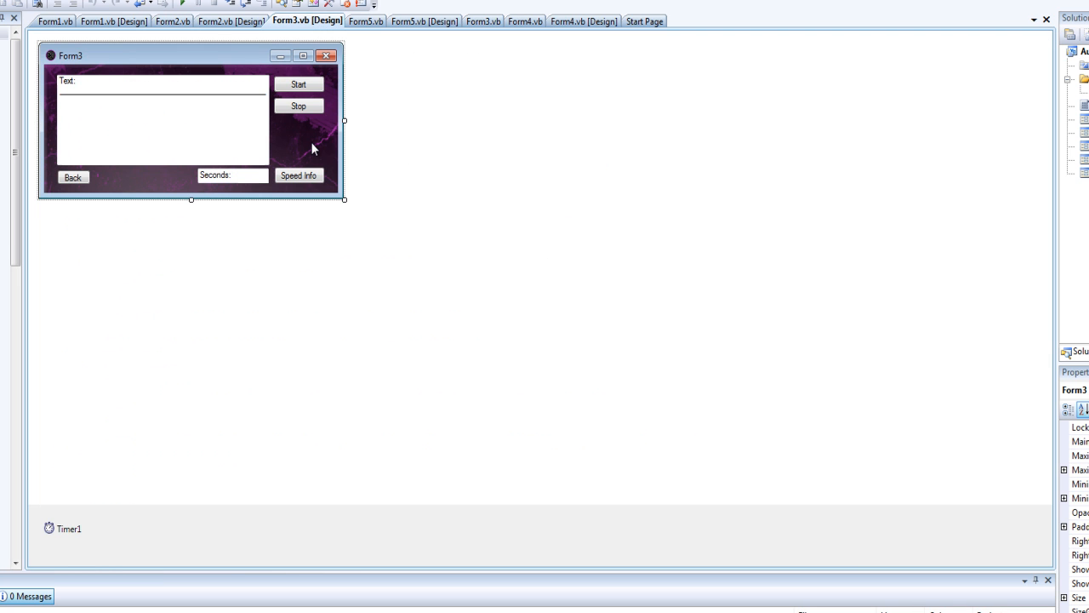
click(483, 20)
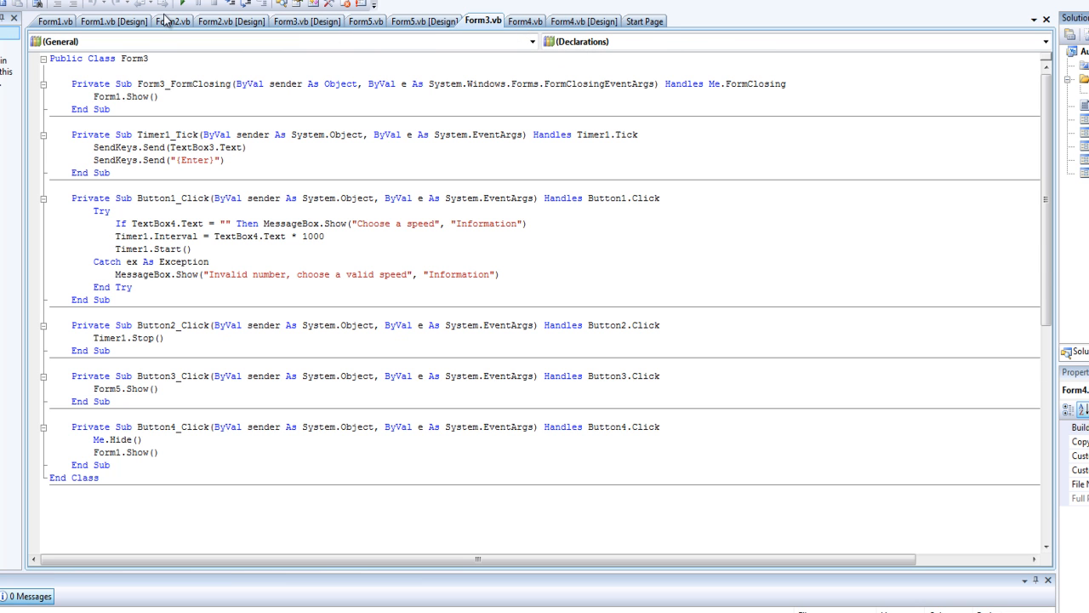
click(102, 20)
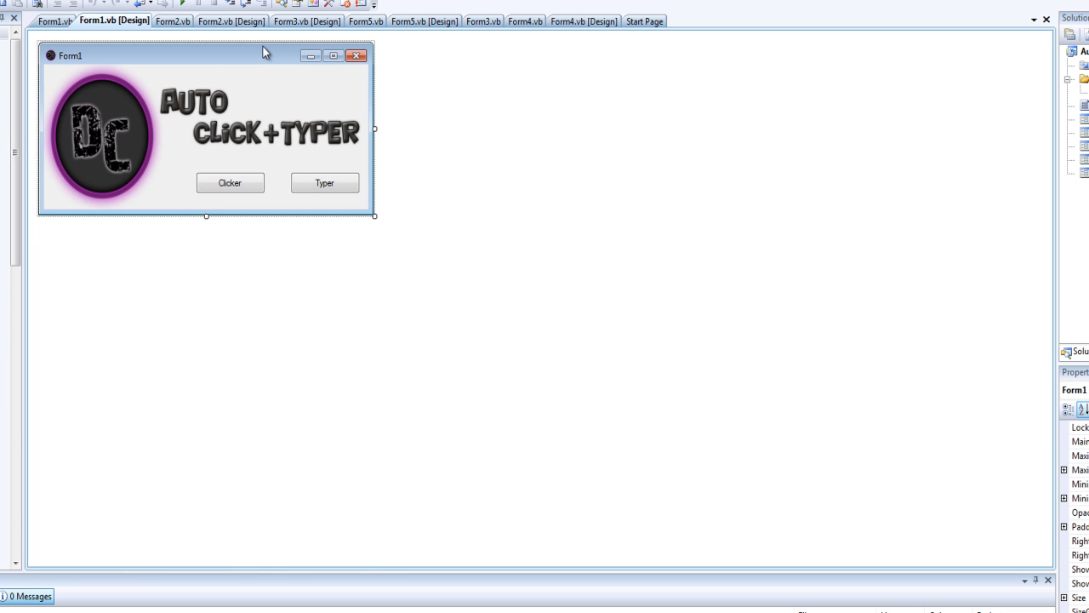
mouse_move(538, 247)
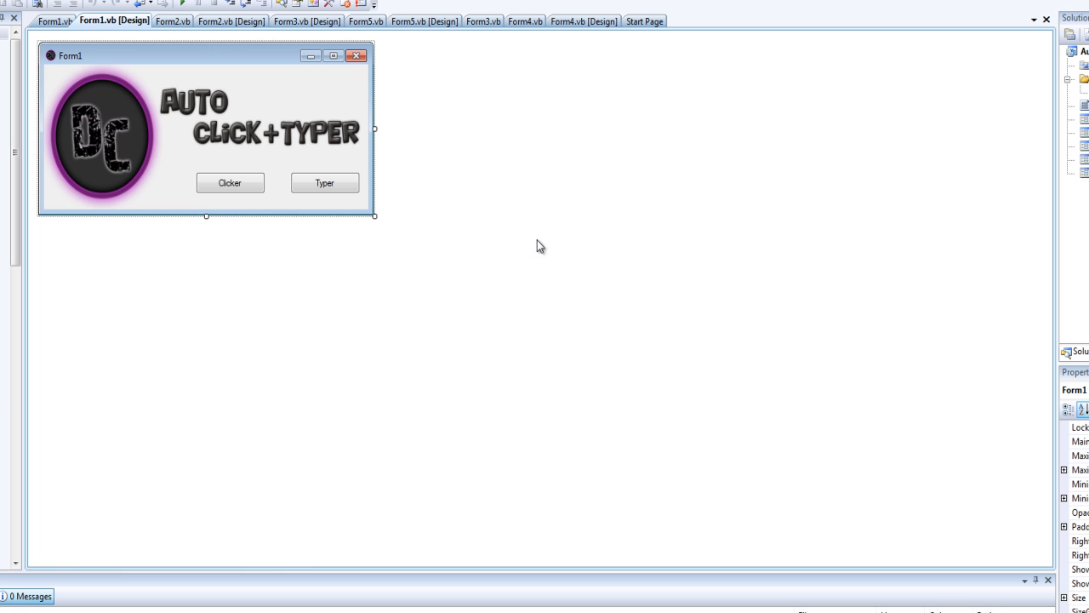
mouse_move(582, 204)
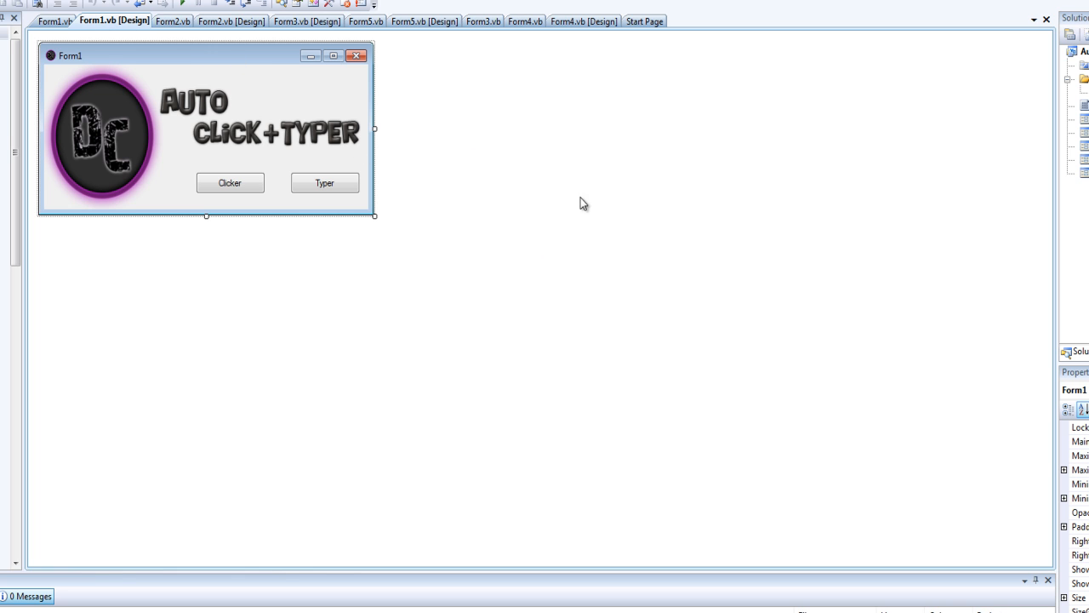
mouse_move(146, 68)
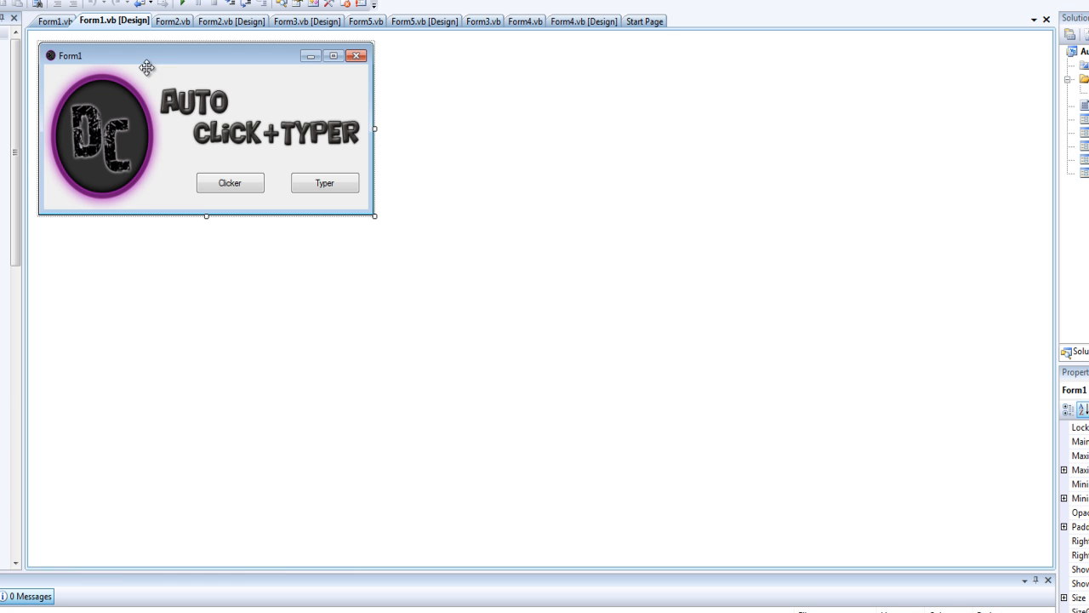
mouse_move(677, 247)
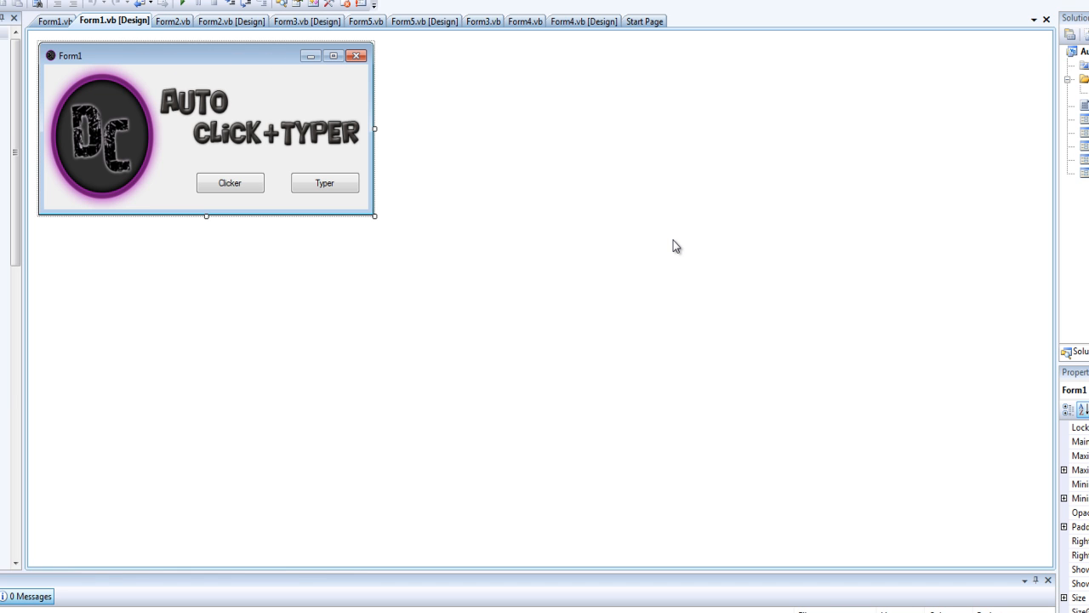